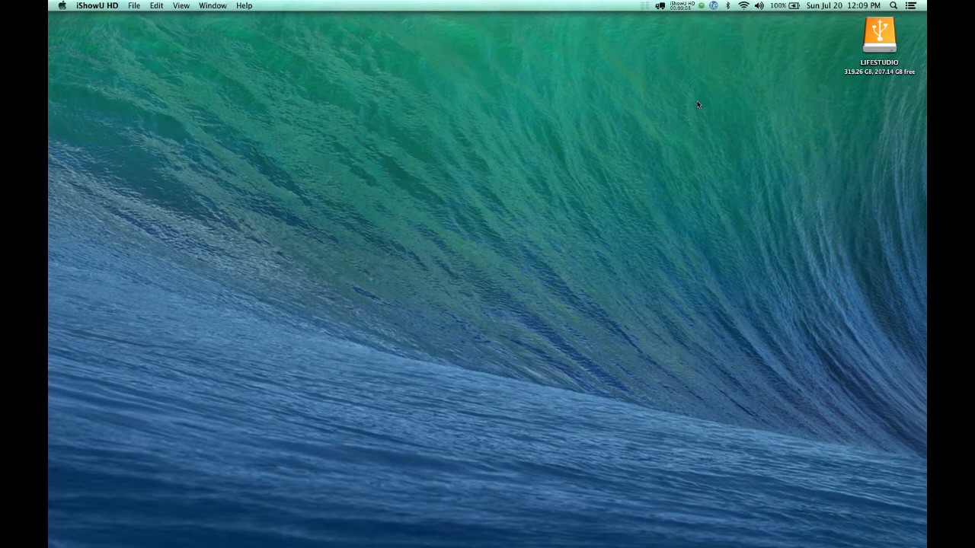
- Search Spotlight for 'fin' to launch Final Cut Pro with the Bogi Project
{"action": "left_click", "coordinate": [893, 6]}
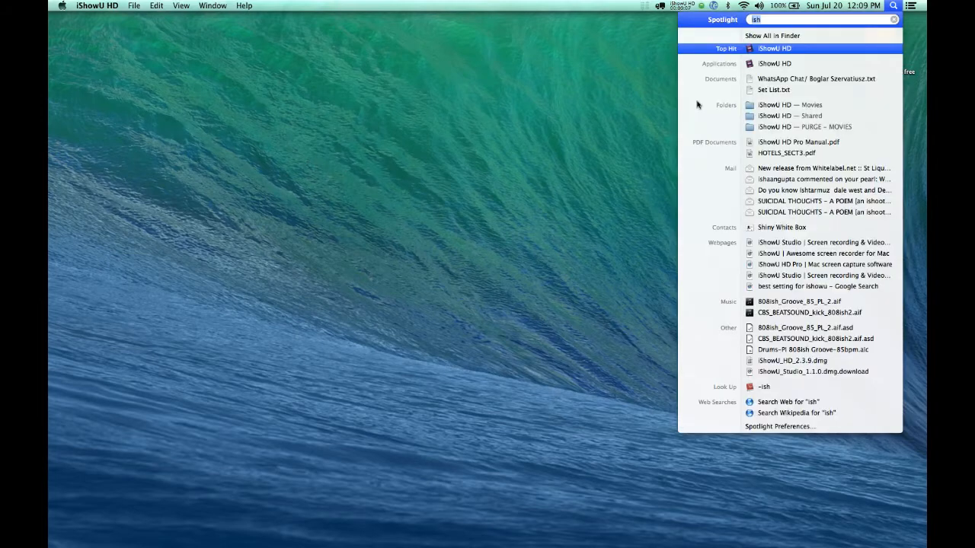
{"action": "type", "text": "fin"}
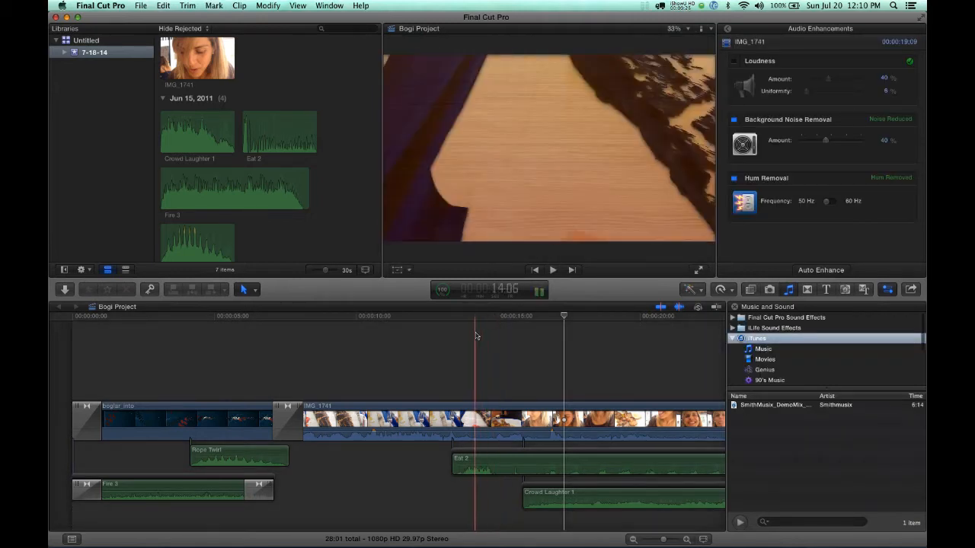
- Deselect the timeline clip, browse Transitions and Generators, then return to Music and Sound
{"action": "left_click", "coordinate": [552, 269]}
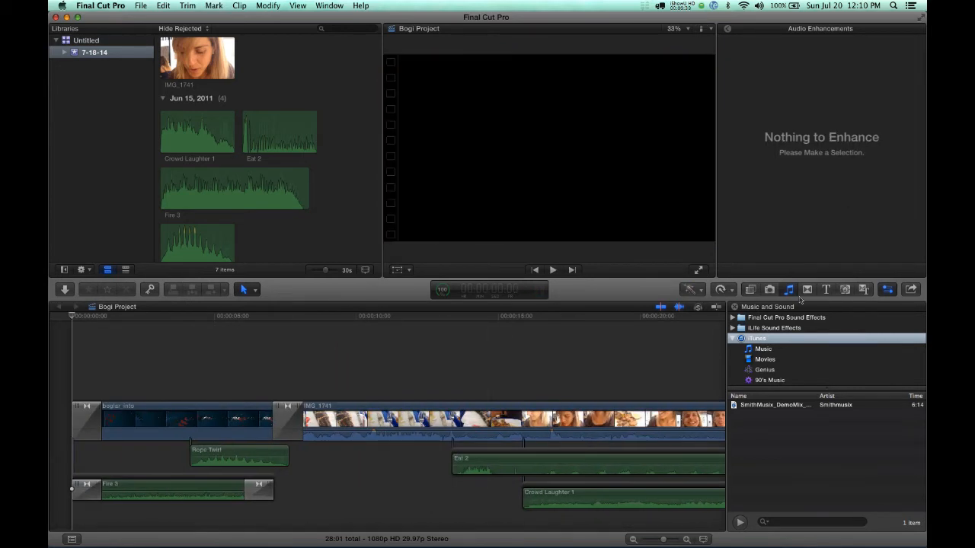
{"action": "left_click", "coordinate": [826, 289]}
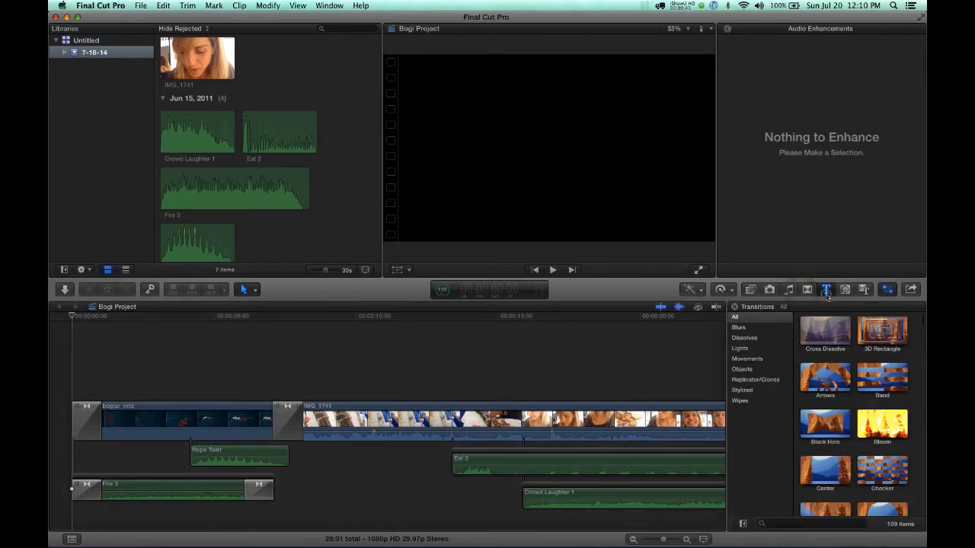
{"action": "left_click", "coordinate": [864, 289]}
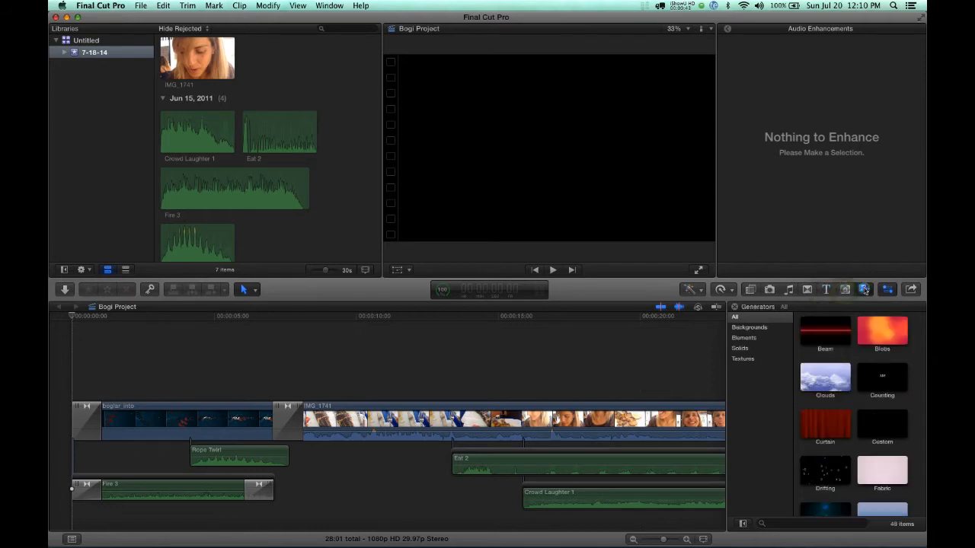
{"action": "left_click", "coordinate": [789, 289]}
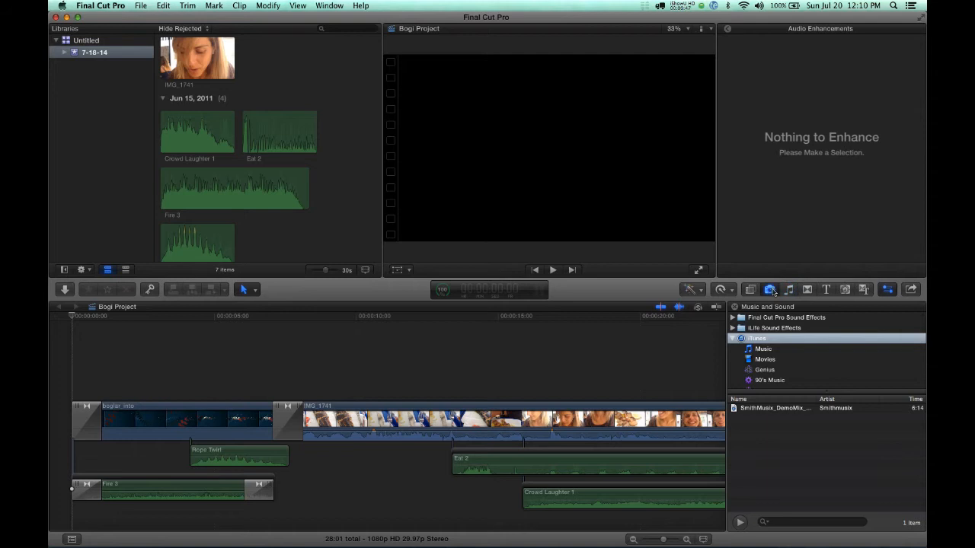
- Switch the browser while Final Cut Pro quits unexpectedly and the crash report appears
{"action": "left_click", "coordinate": [769, 289]}
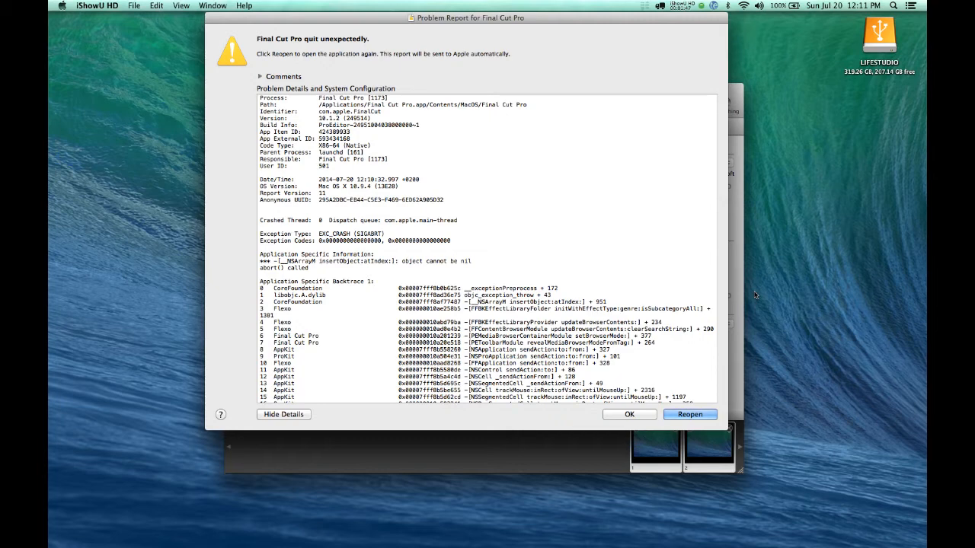
- Reopen Final Cut Pro from the Problem Reporter; it crashes again on use
{"action": "left_click", "coordinate": [628, 414]}
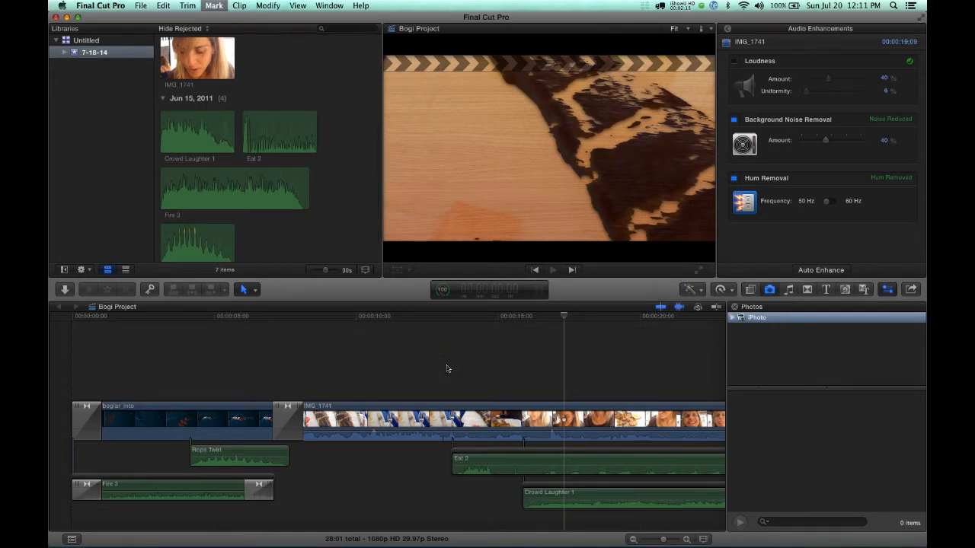
{"action": "left_click", "coordinate": [740, 319]}
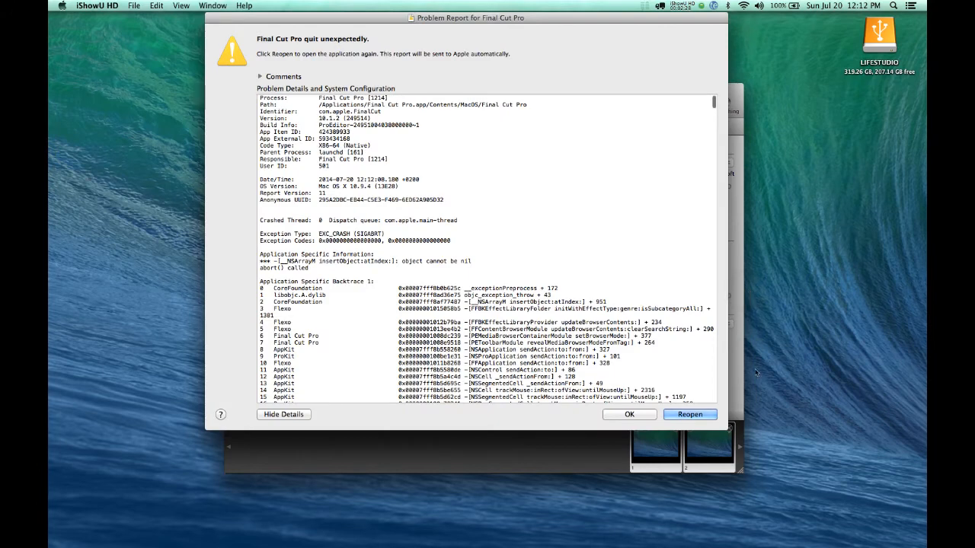
- Dismiss the crash report with OK and start a Spotlight search for Final Cut Pro
{"action": "left_click", "coordinate": [629, 414]}
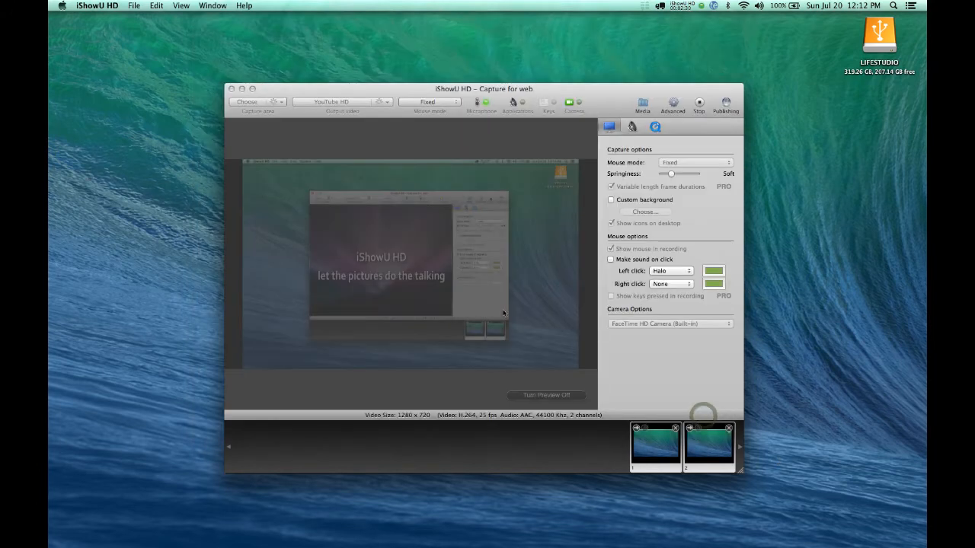
{"action": "mouse_move", "coordinate": [673, 57]}
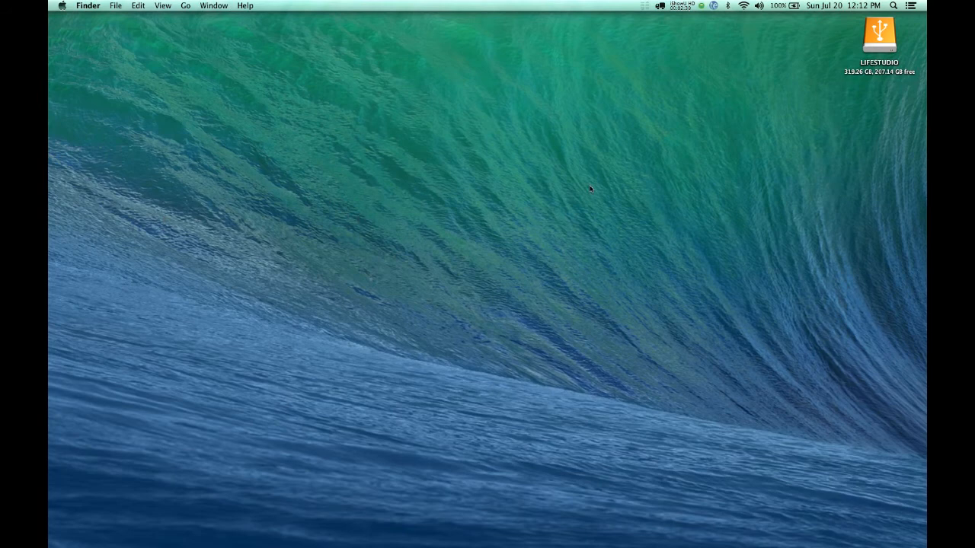
{"action": "mouse_move", "coordinate": [795, 66]}
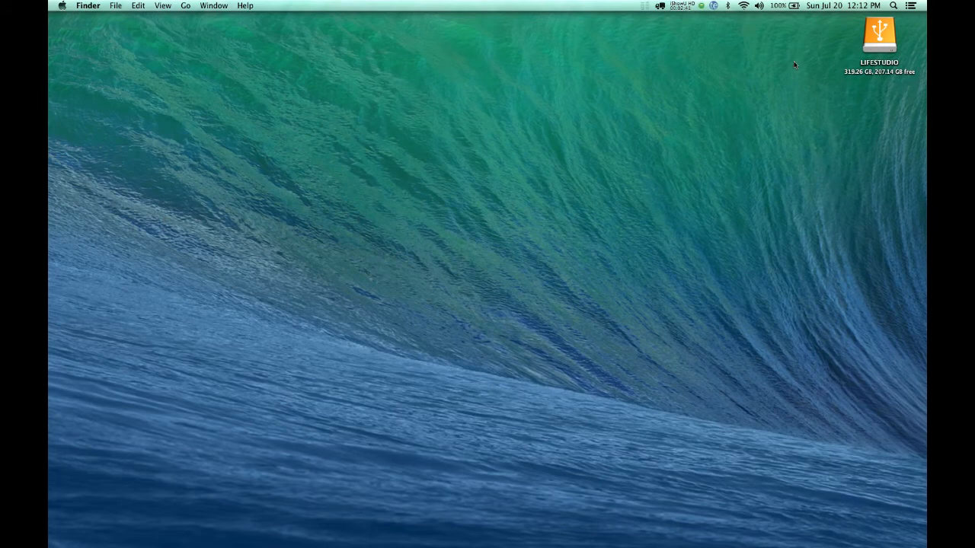
{"action": "left_click", "coordinate": [893, 6]}
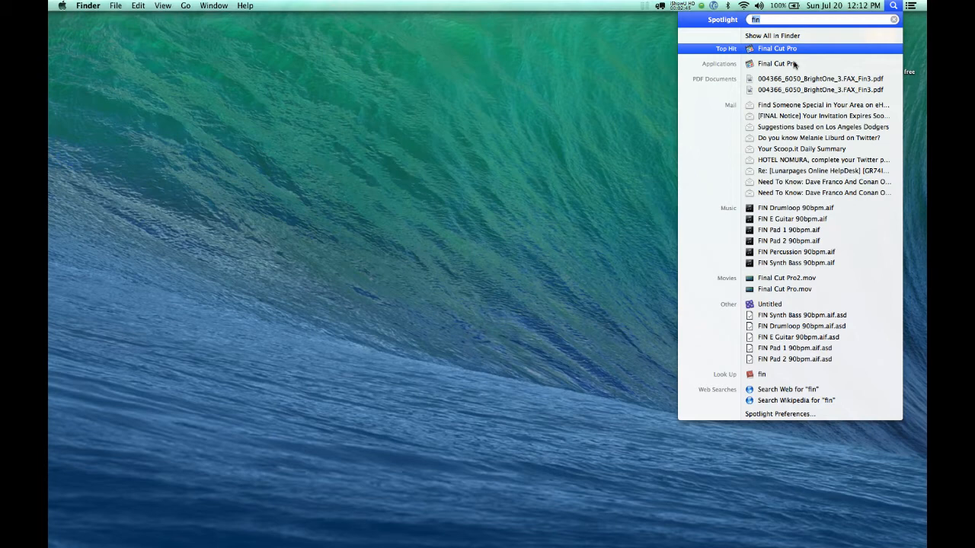
- Relaunch Final Cut Pro from Spotlight, then search 'per' for Preference Manager
{"action": "left_click", "coordinate": [777, 47]}
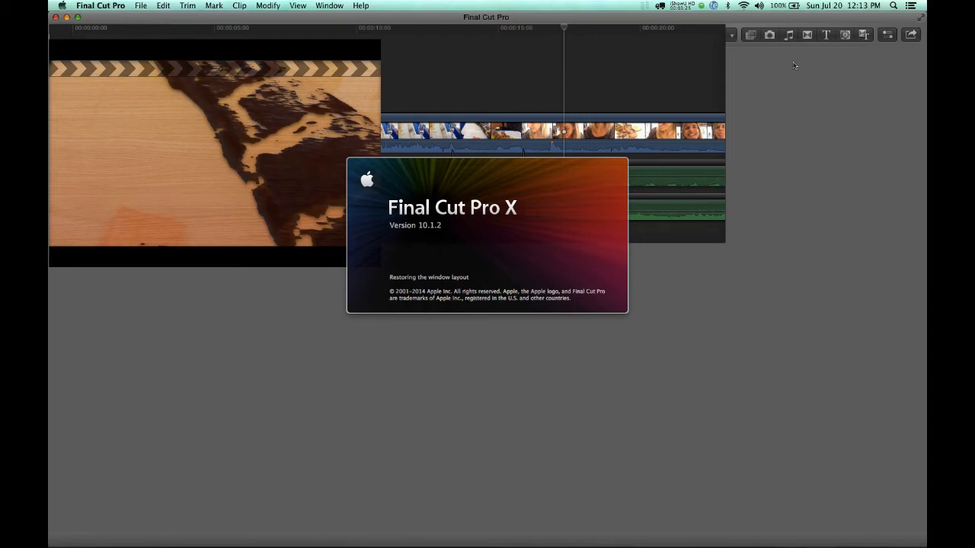
{"action": "left_click", "coordinate": [893, 6]}
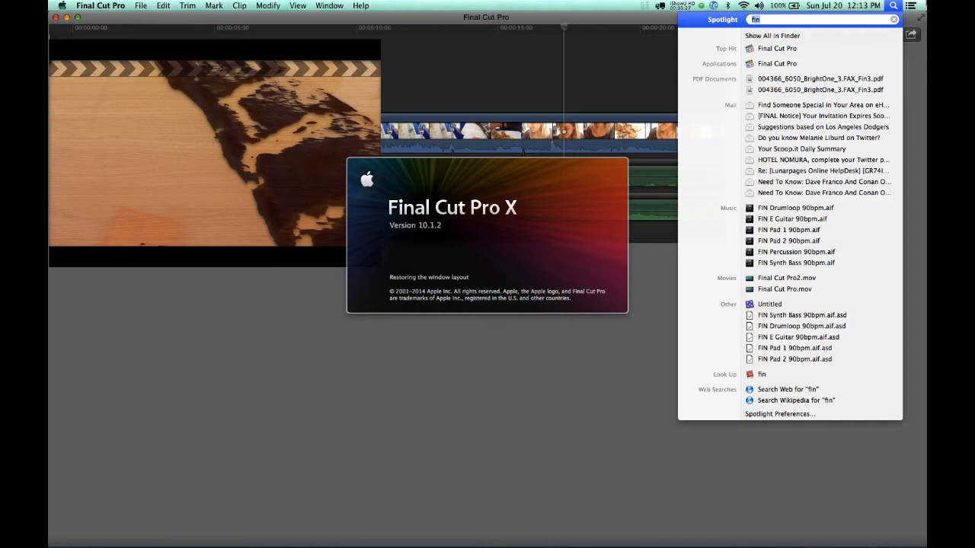
{"action": "type", "text": "per"}
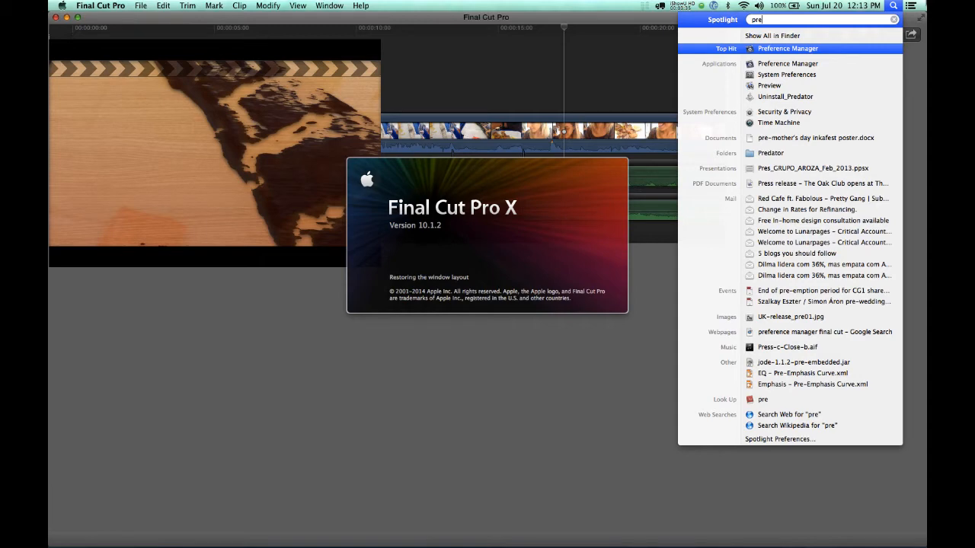
- Launch Preference Manager and check only Final Cut Pro X for preference removal
{"action": "left_click", "coordinate": [788, 47]}
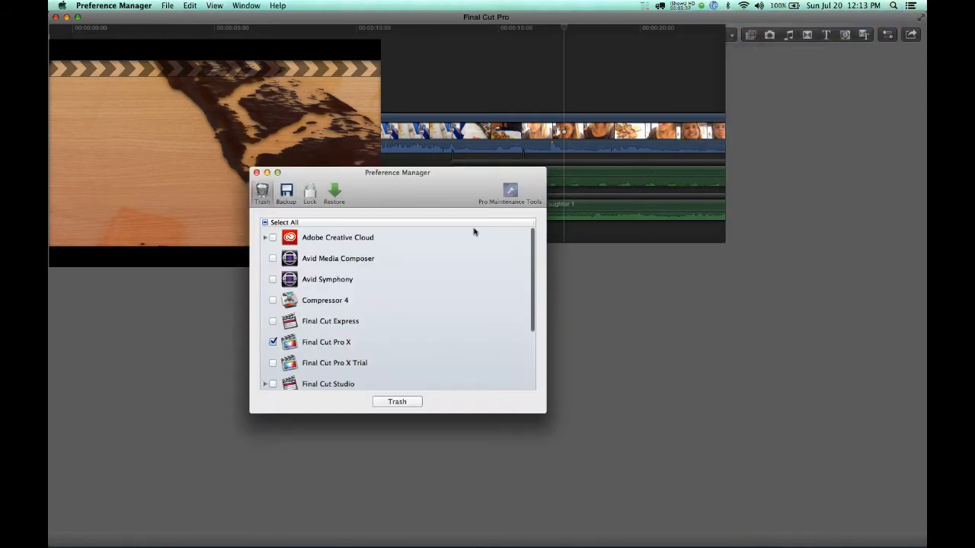
{"action": "left_click", "coordinate": [265, 222]}
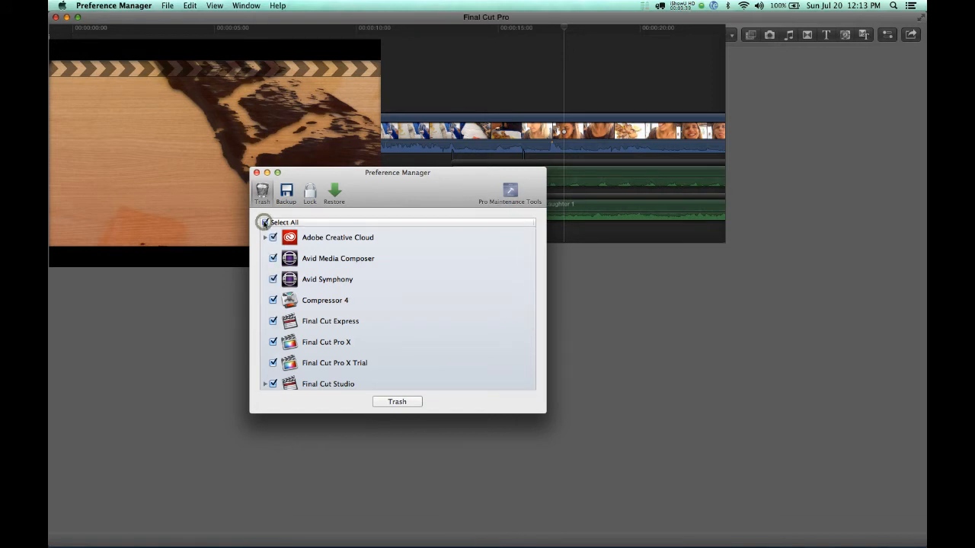
{"action": "left_click", "coordinate": [265, 223]}
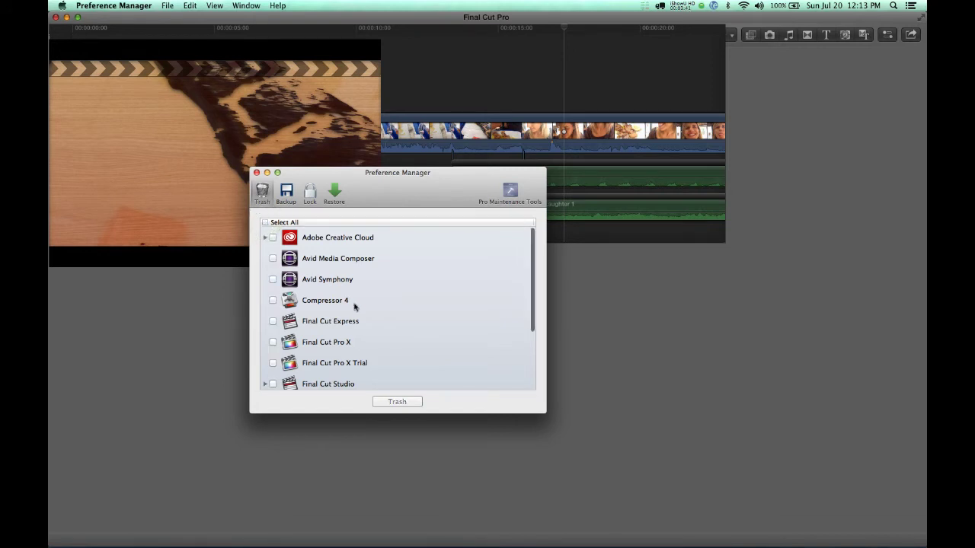
{"action": "scroll", "scroll_direction": "down", "scroll_amount": 3}
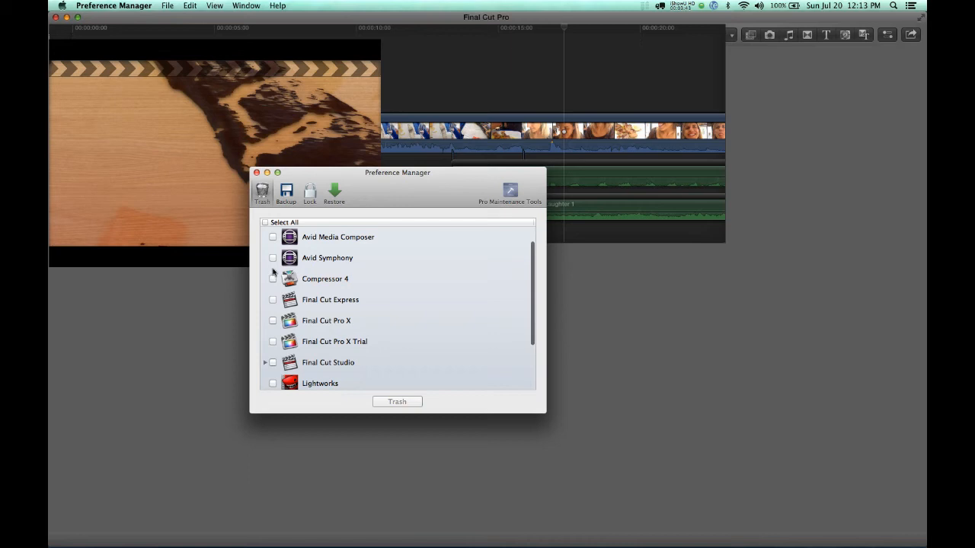
{"action": "left_click", "coordinate": [272, 320]}
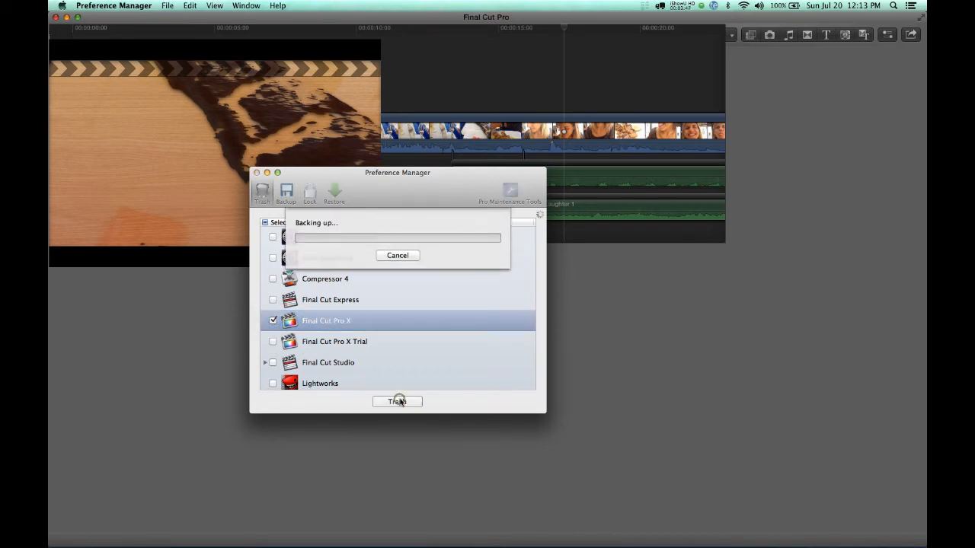
- Trash the Final Cut Pro X preferences and acknowledge the successful-trash alert
{"action": "left_click", "coordinate": [396, 402]}
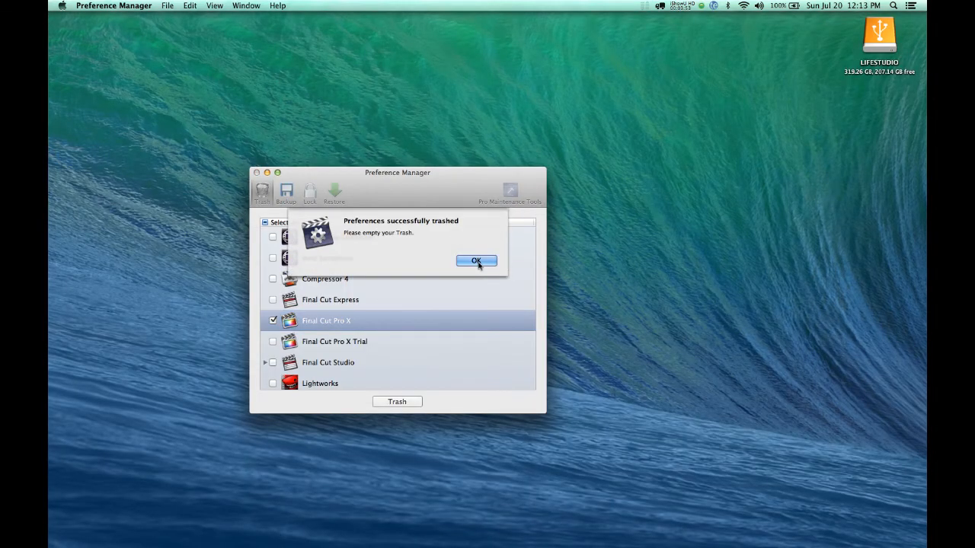
{"action": "left_click", "coordinate": [475, 262]}
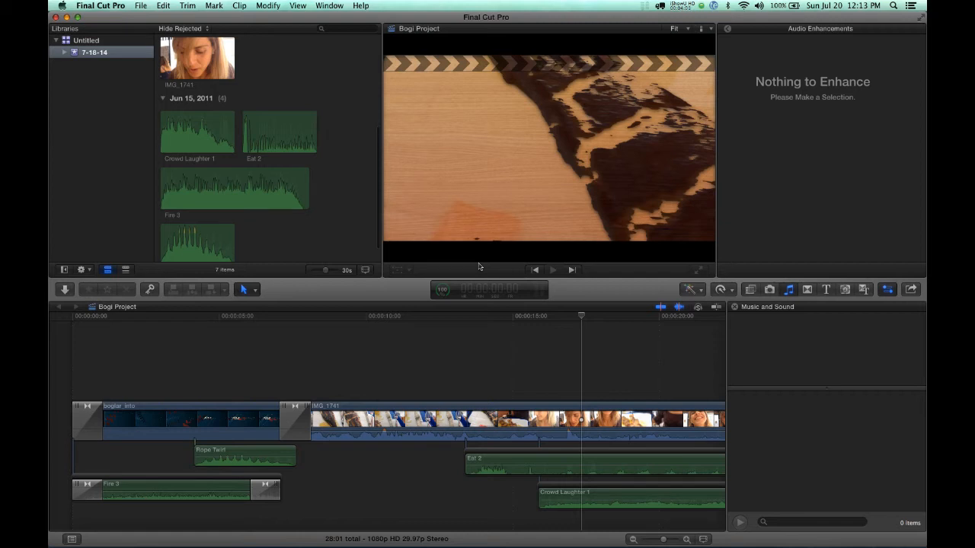
{"action": "mouse_move", "coordinate": [753, 291]}
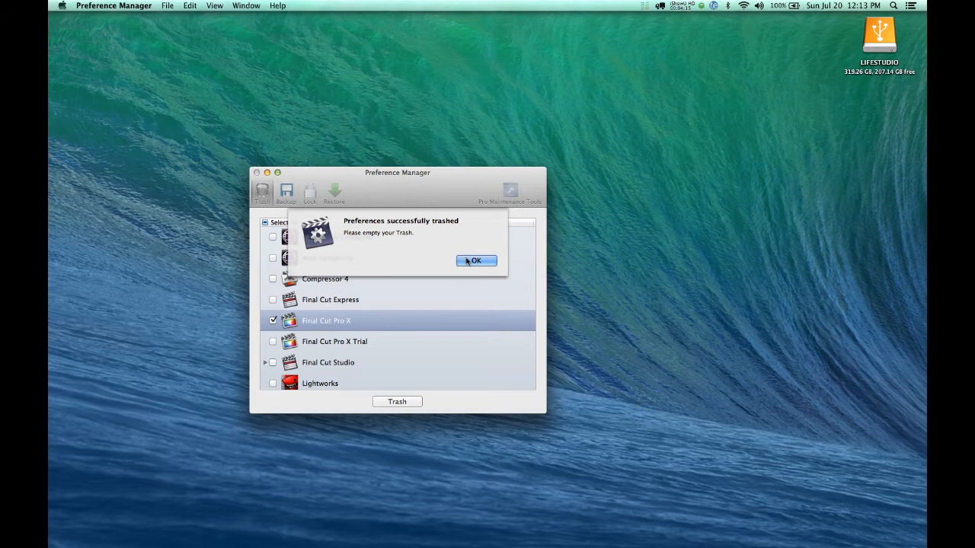
{"action": "left_click", "coordinate": [475, 260]}
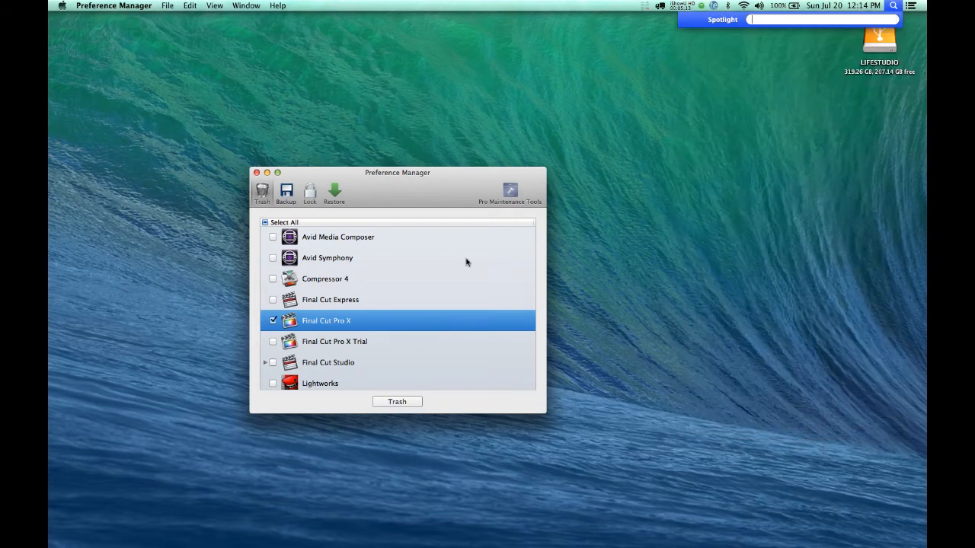
- Begin a Spotlight search with 'f' to relaunch Final Cut Pro
{"action": "type", "text": "f"}
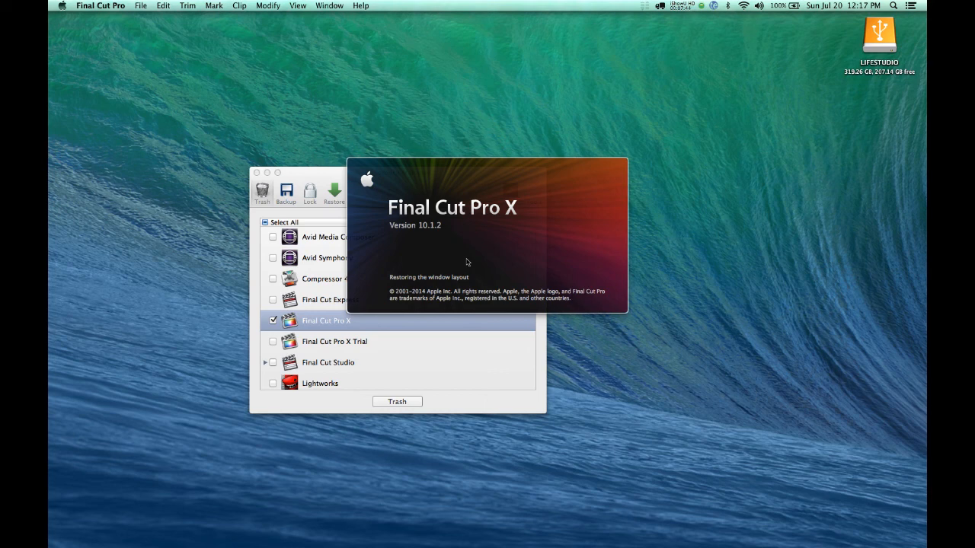
{"action": "mouse_move", "coordinate": [438, 140]}
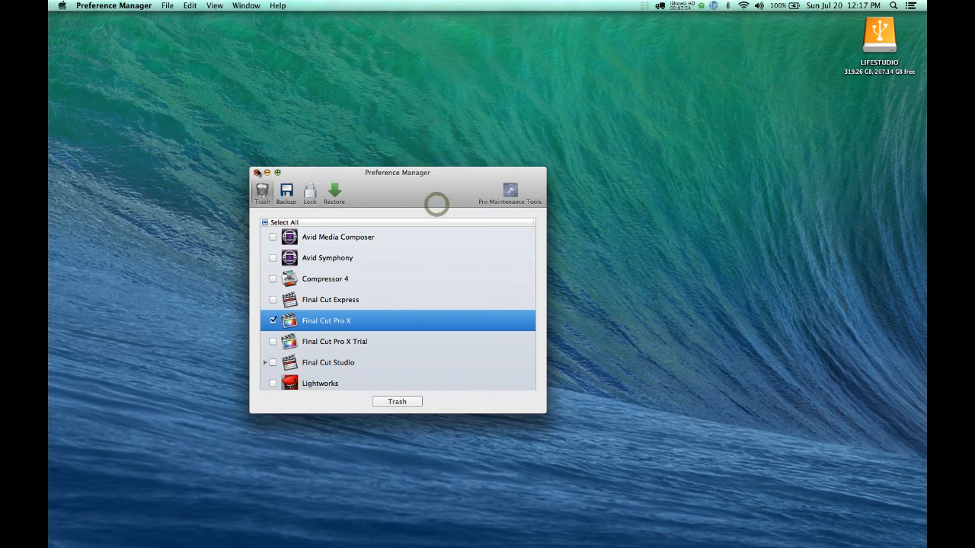
- Close the Preference Manager window and stop the iShowU HD screen capture
{"action": "left_click", "coordinate": [258, 174]}
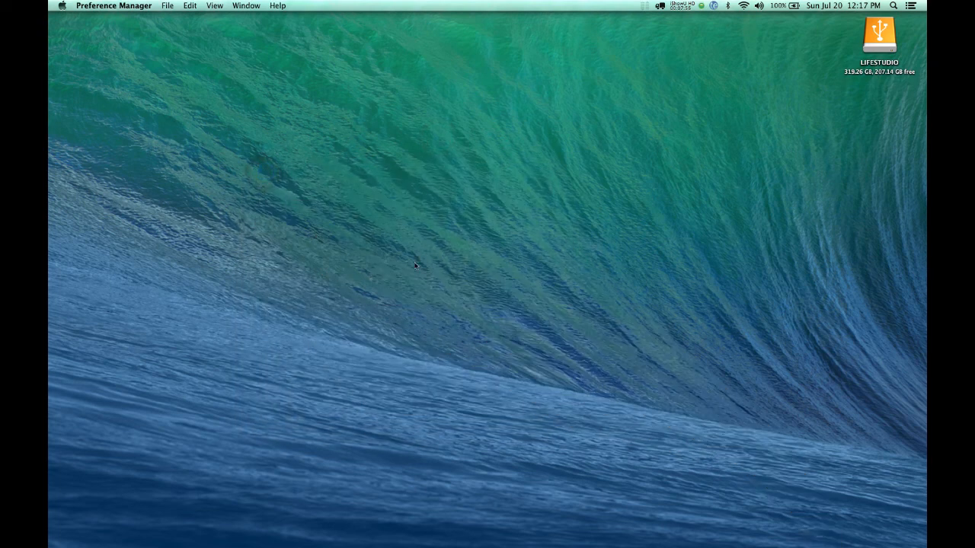
{"action": "left_click", "coordinate": [679, 6]}
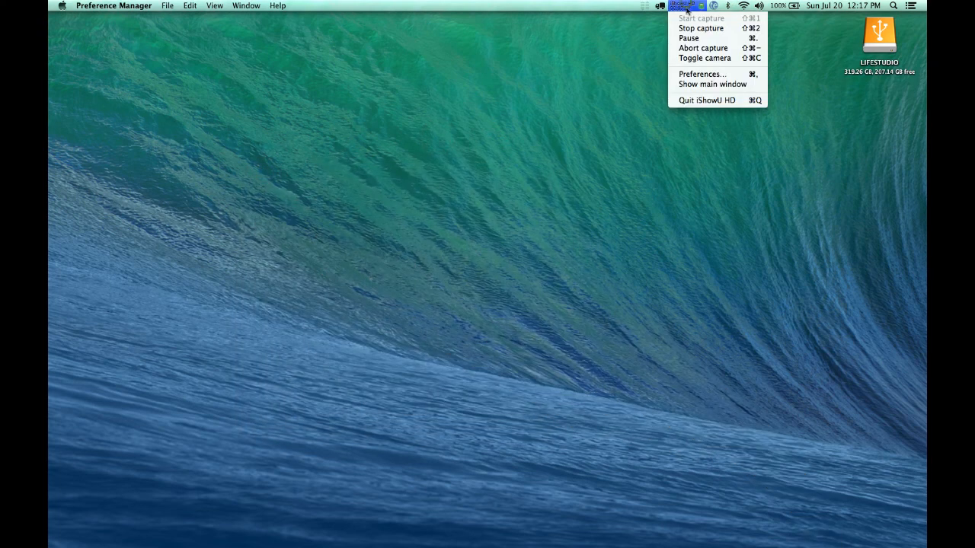
{"action": "mouse_move", "coordinate": [700, 27]}
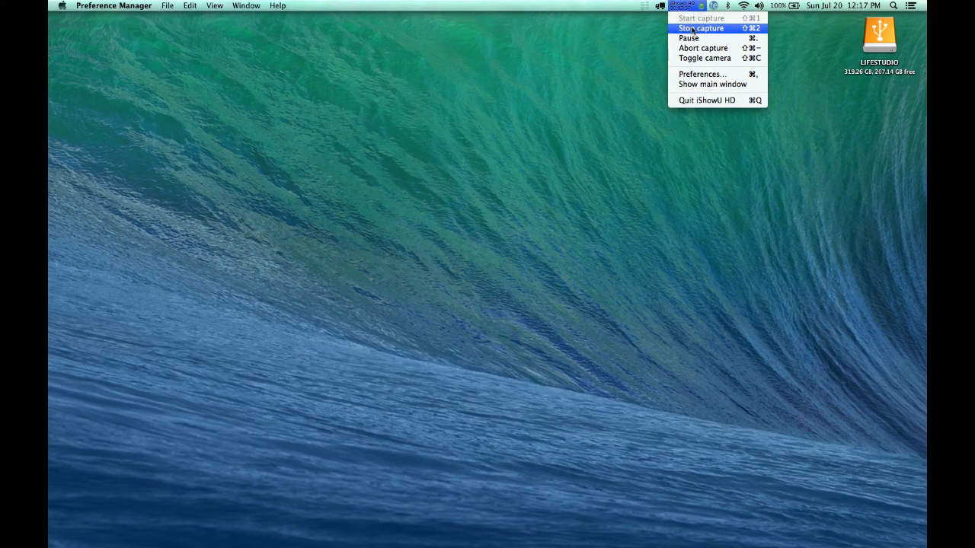